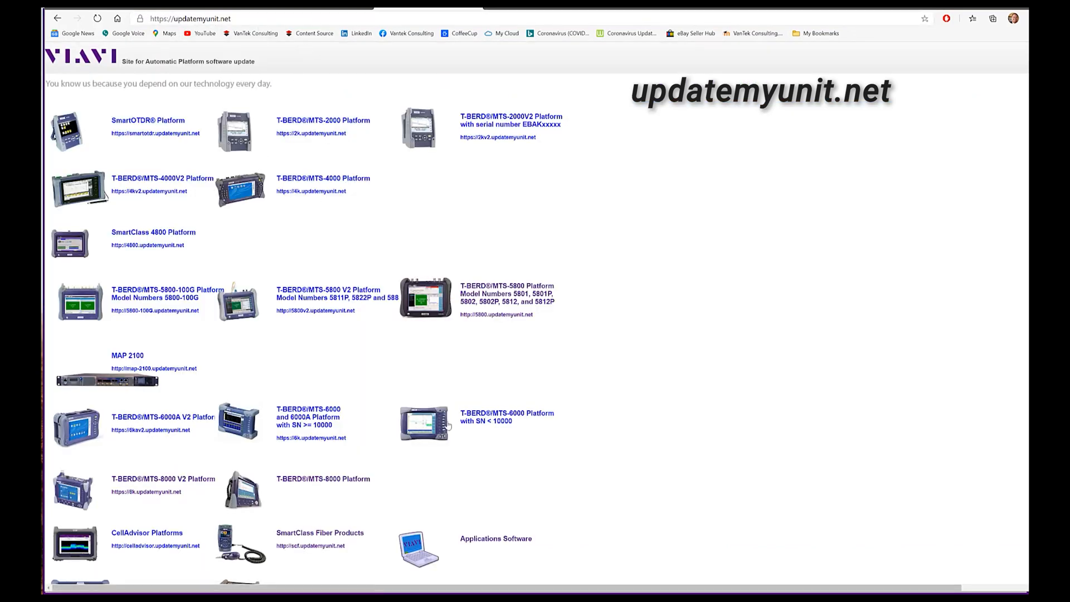
- Reach the Applications Software page and bring up FiberChek PRO Software from it
{"action": "scroll", "scroll_direction": "down", "scroll_amount": 3}
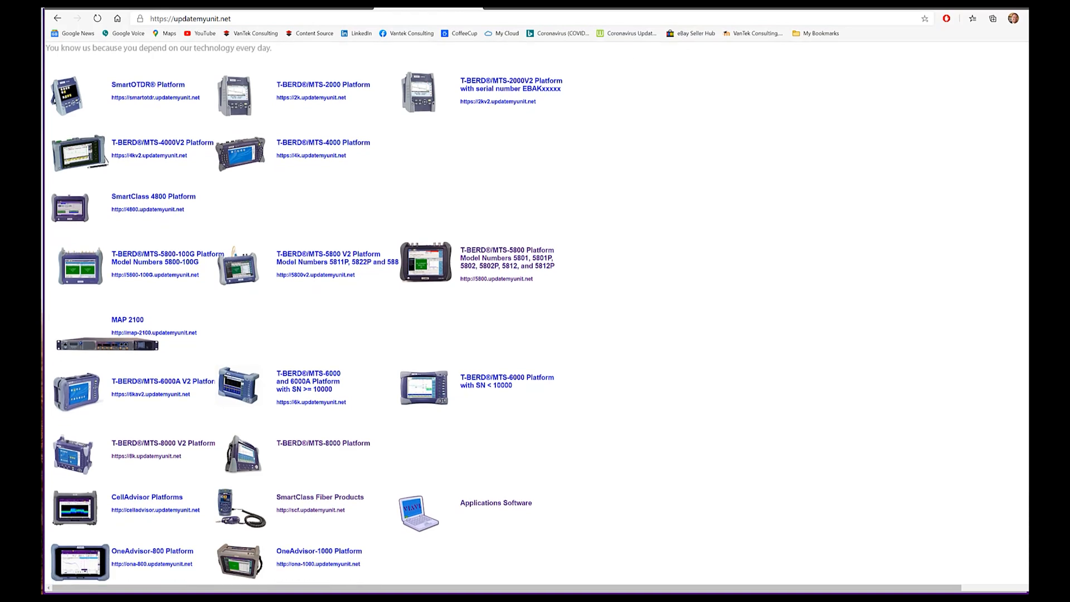
{"action": "mouse_move", "coordinate": [462, 254]}
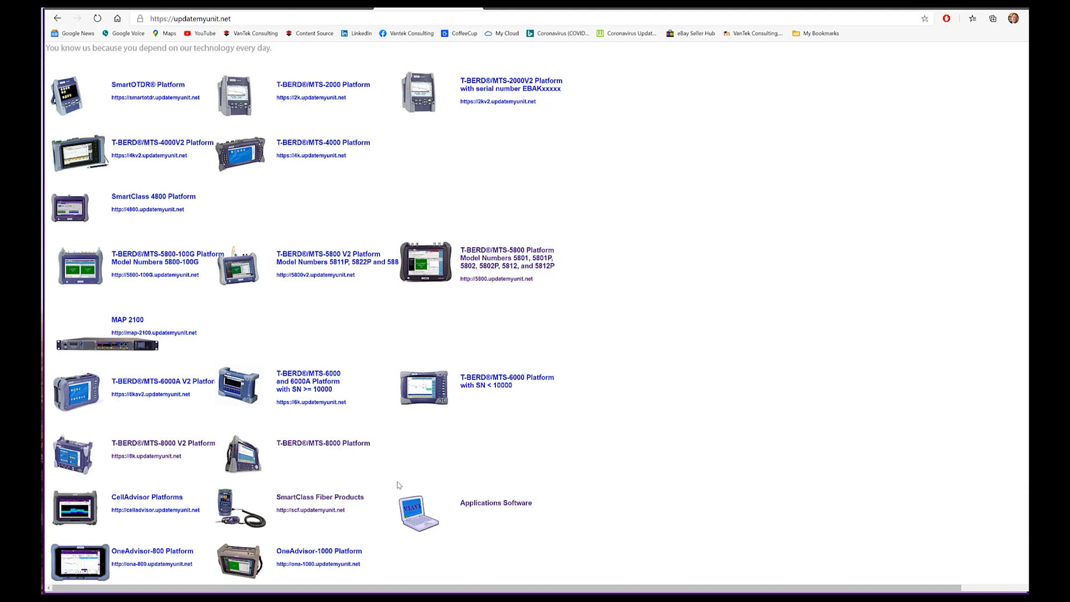
{"action": "mouse_move", "coordinate": [333, 308]}
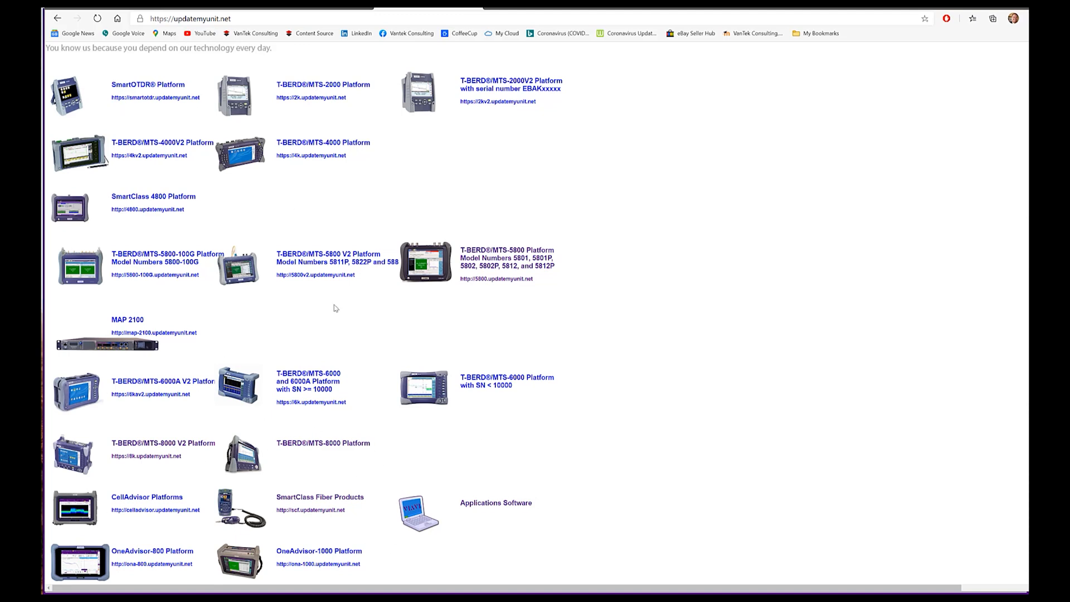
{"action": "mouse_move", "coordinate": [485, 508]}
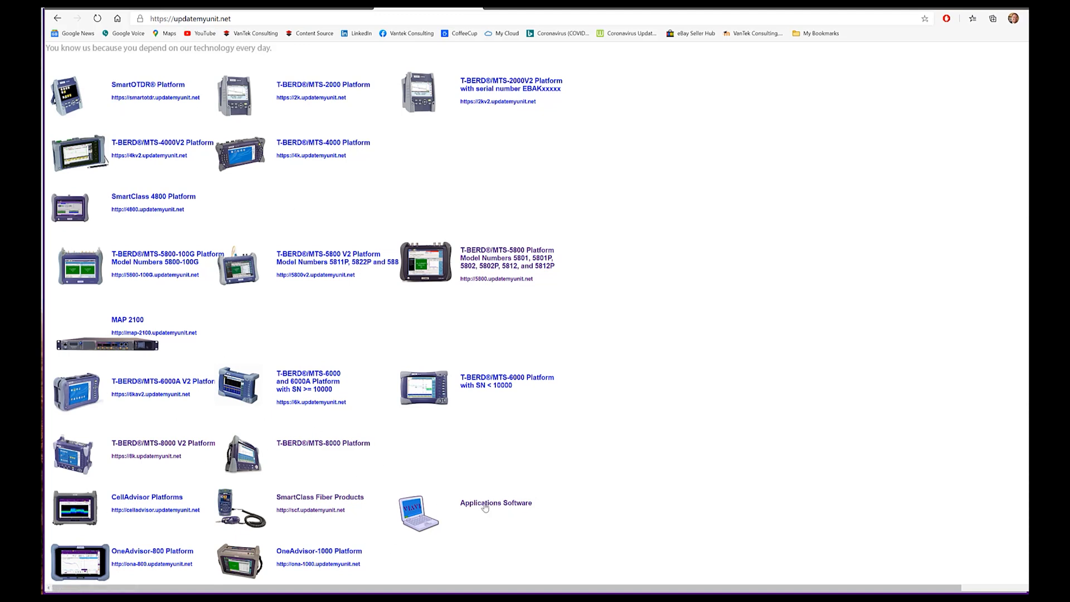
{"action": "left_click", "coordinate": [484, 502]}
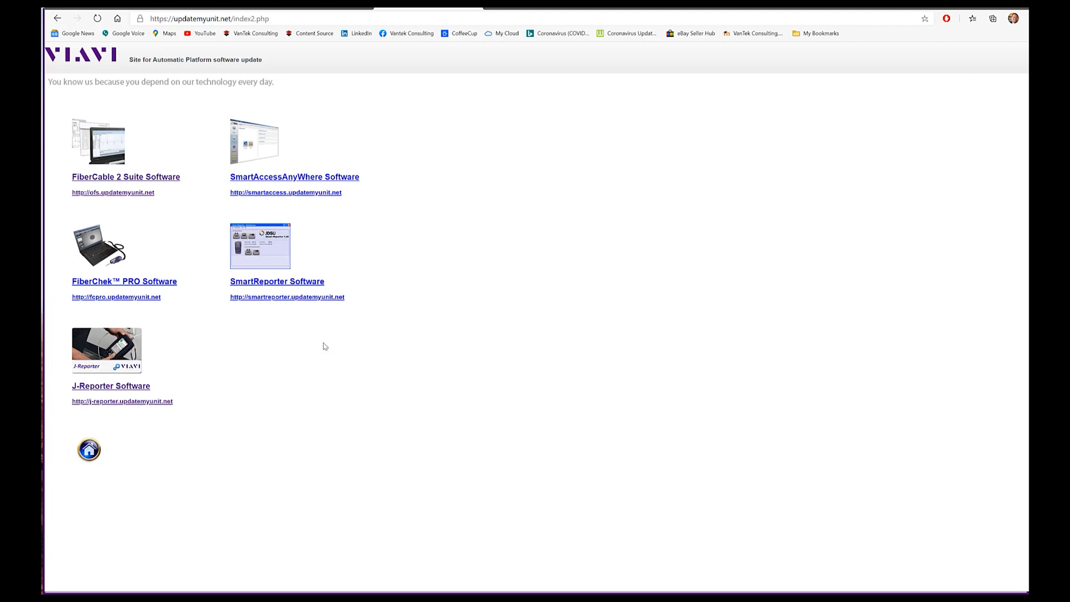
{"action": "mouse_move", "coordinate": [77, 216]}
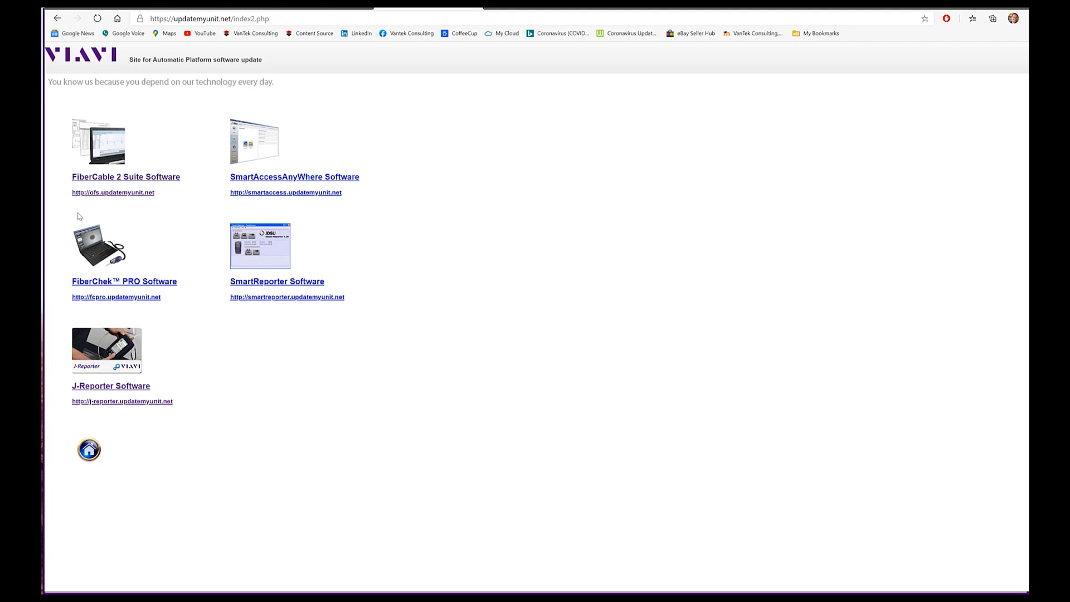
{"action": "mouse_move", "coordinate": [127, 286]}
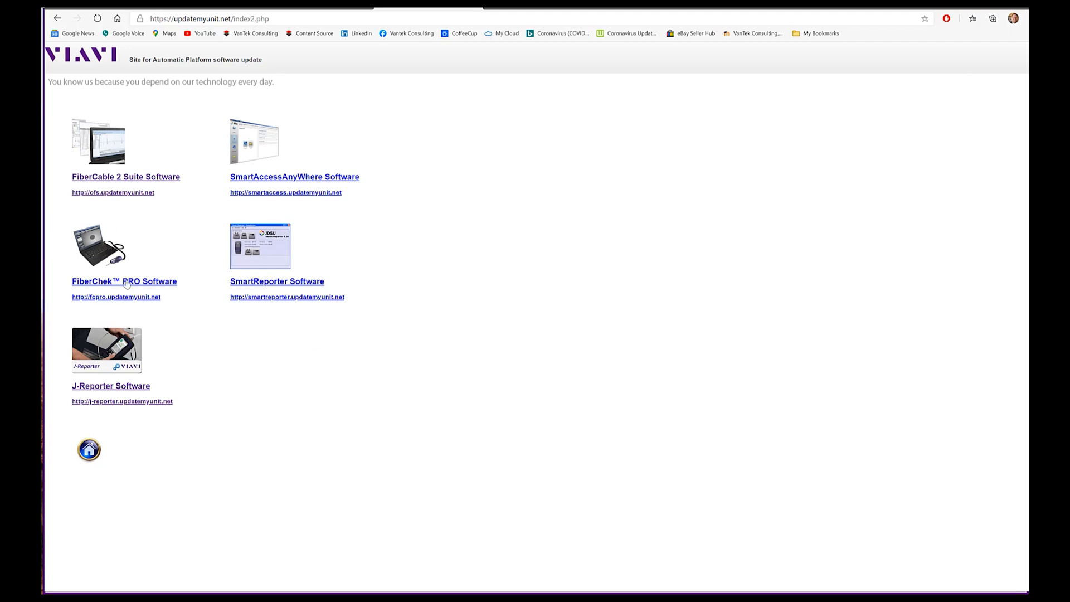
{"action": "mouse_move", "coordinate": [68, 241]}
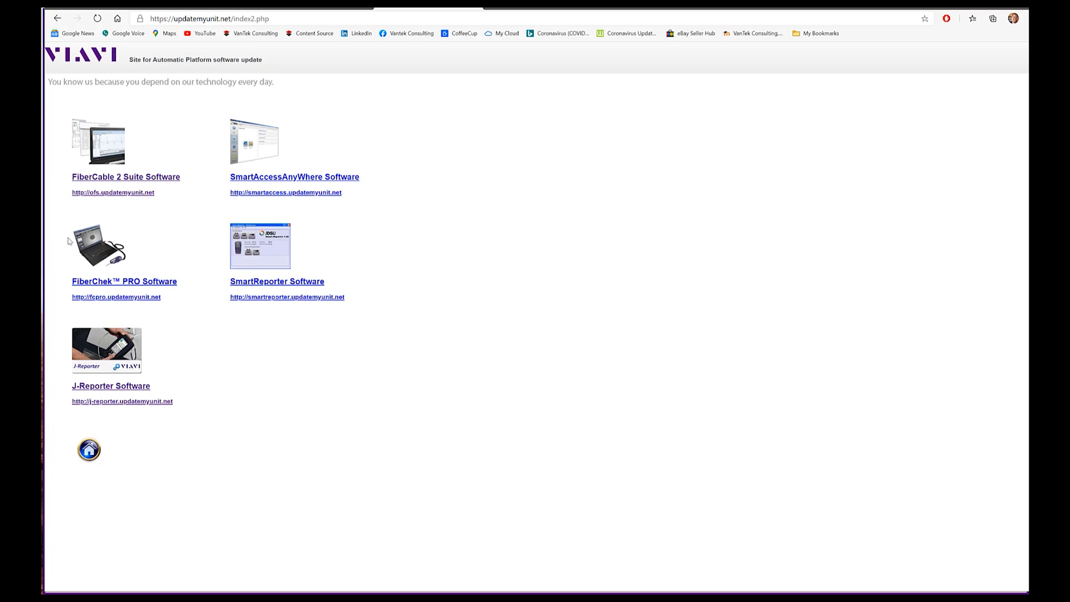
{"action": "mouse_move", "coordinate": [128, 271]}
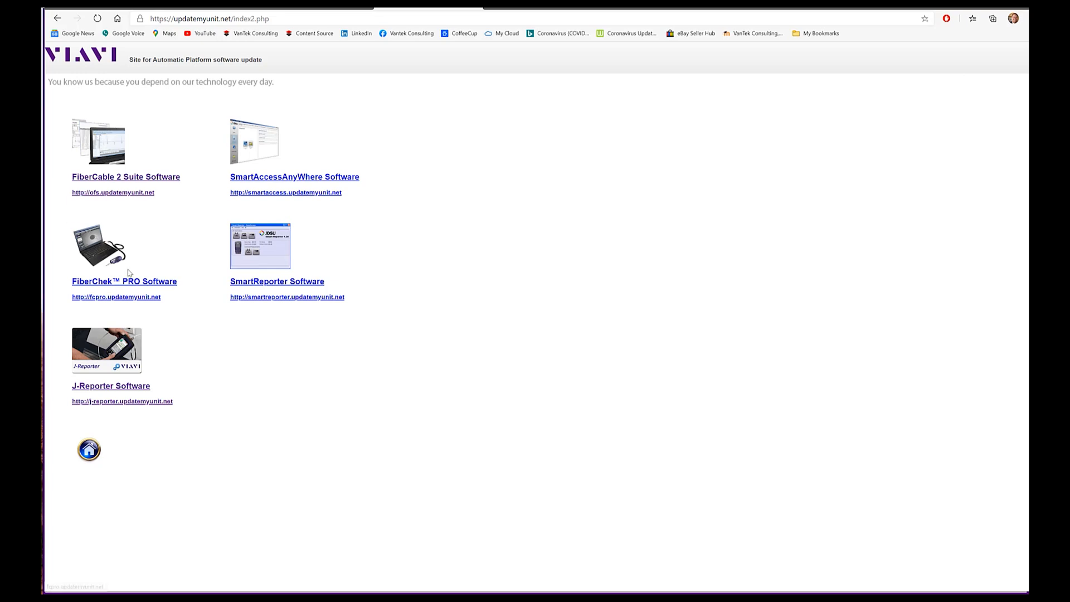
{"action": "mouse_move", "coordinate": [114, 283]}
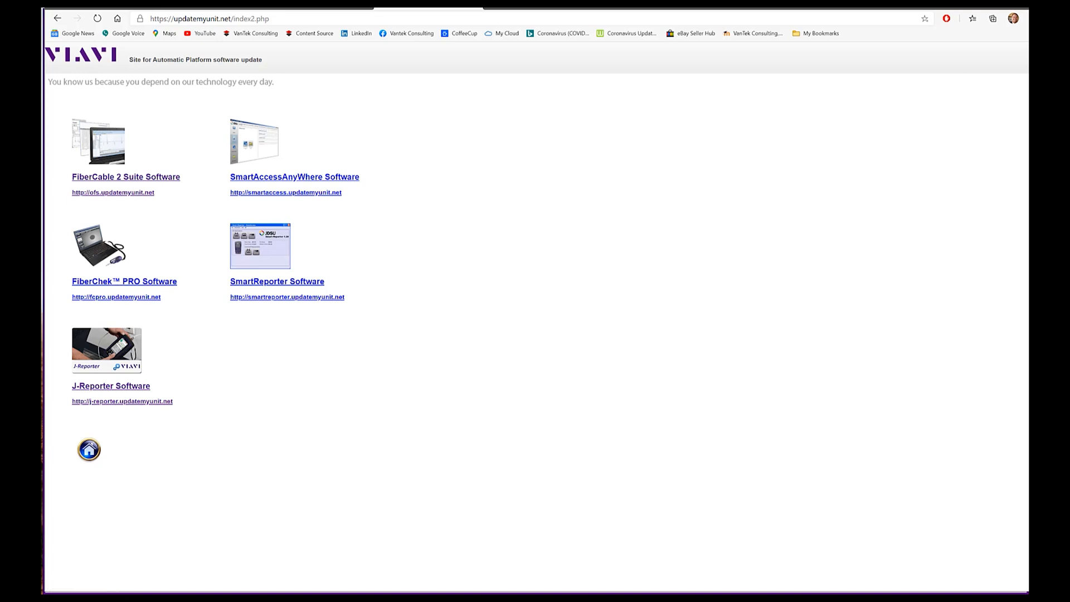
{"action": "left_click", "coordinate": [118, 281]}
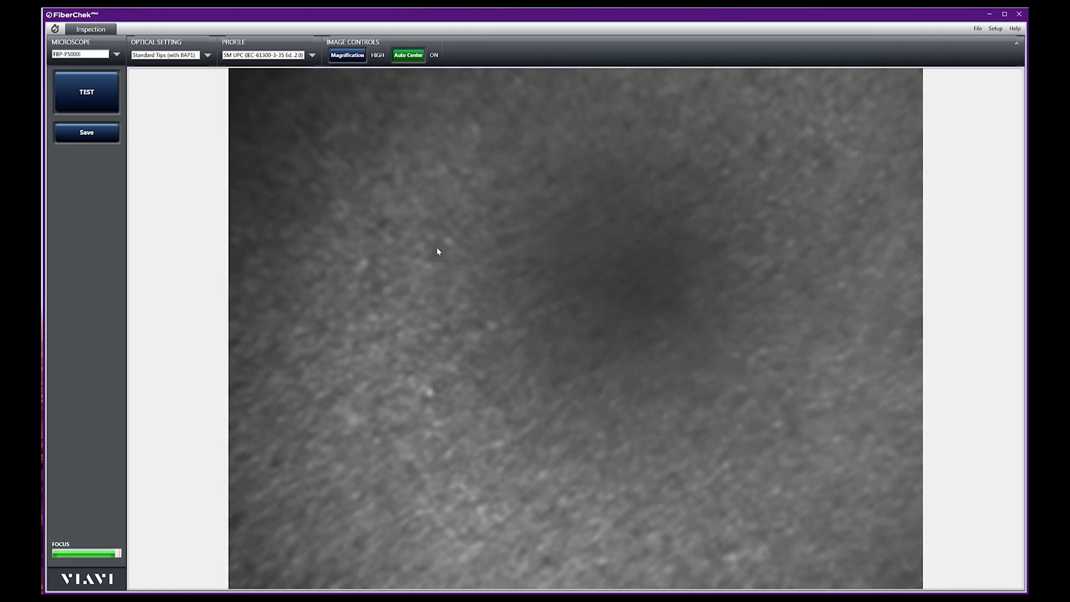
{"action": "mouse_move", "coordinate": [389, 248]}
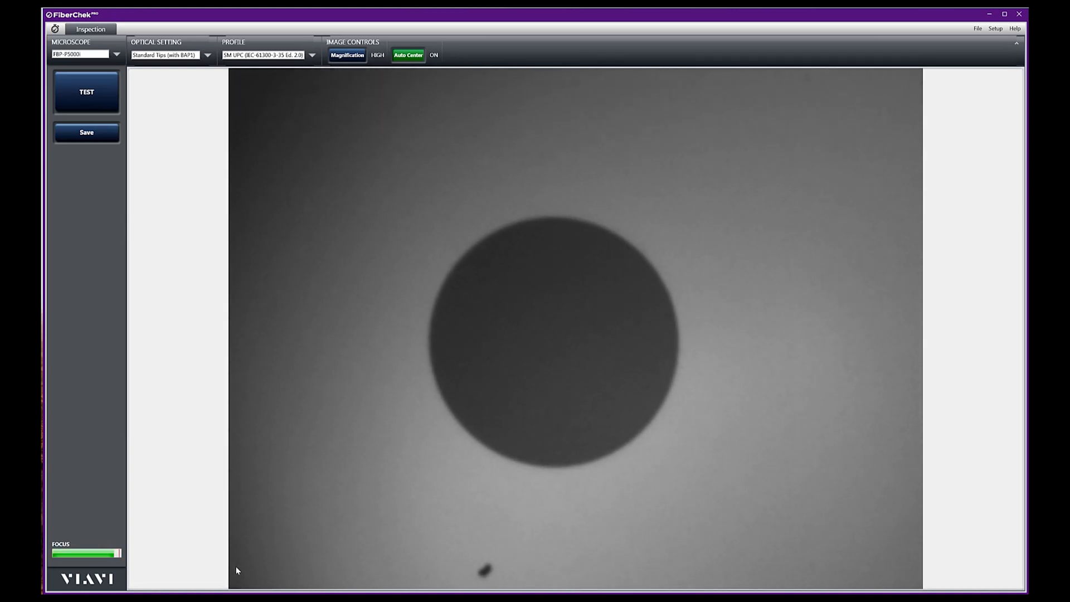
- Focus the probe so the fiber endface circle shows sharp in the live view
{"action": "left_click", "coordinate": [997, 26]}
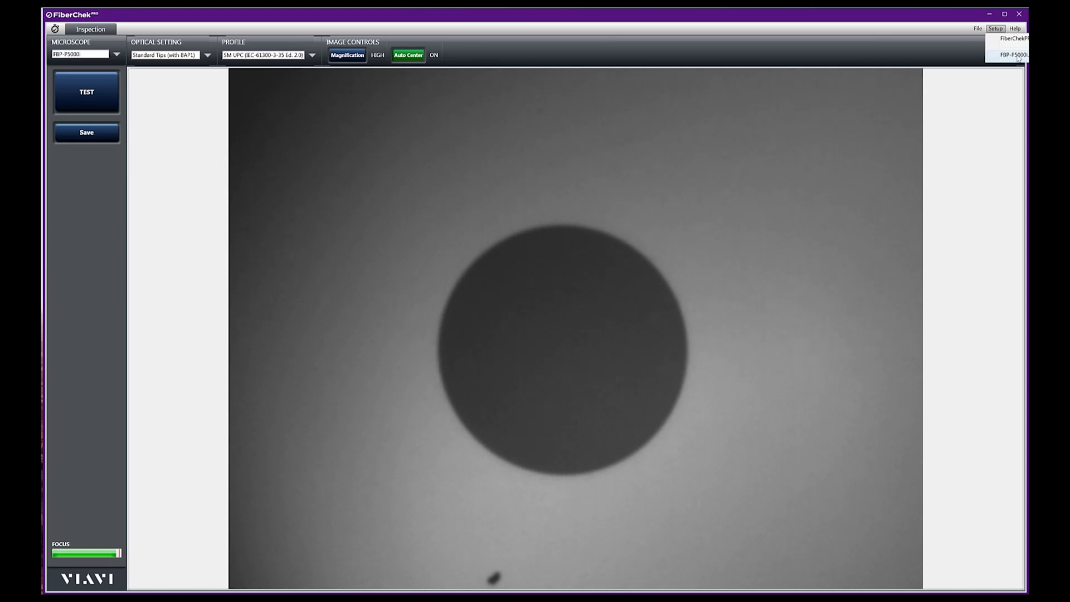
- Bring up the FBP-P5000i probe setup window with its device information and firmware
{"action": "left_click", "coordinate": [1017, 55]}
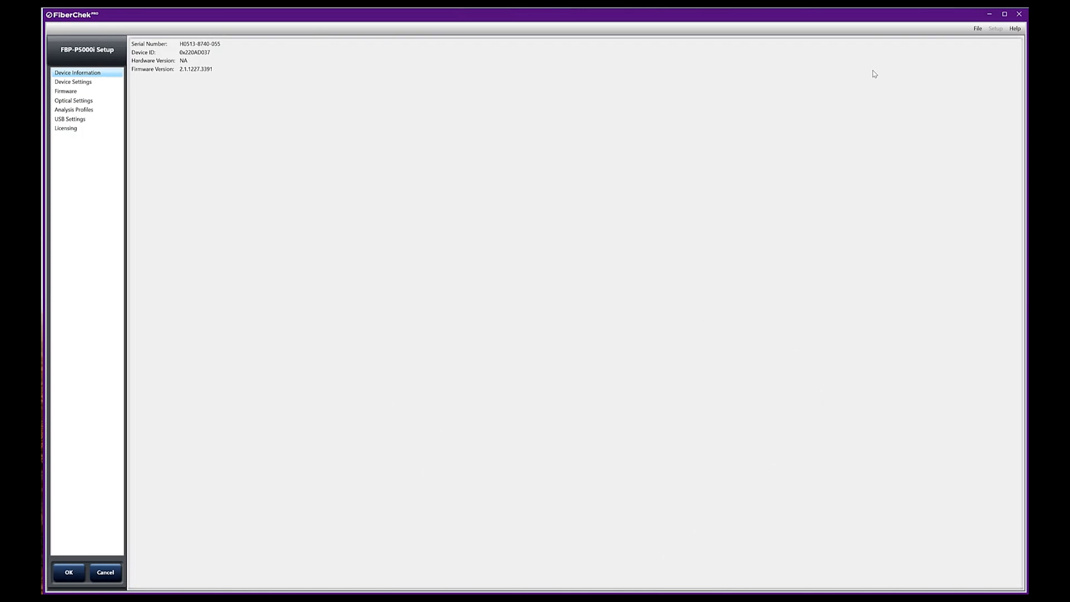
{"action": "mouse_move", "coordinate": [863, 74]}
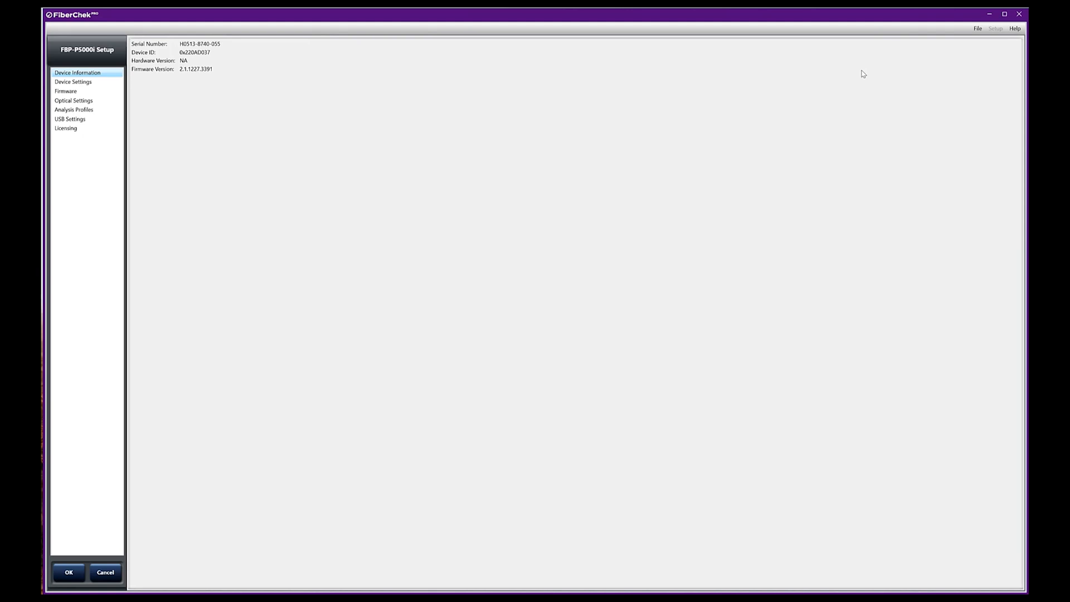
{"action": "mouse_move", "coordinate": [425, 185]}
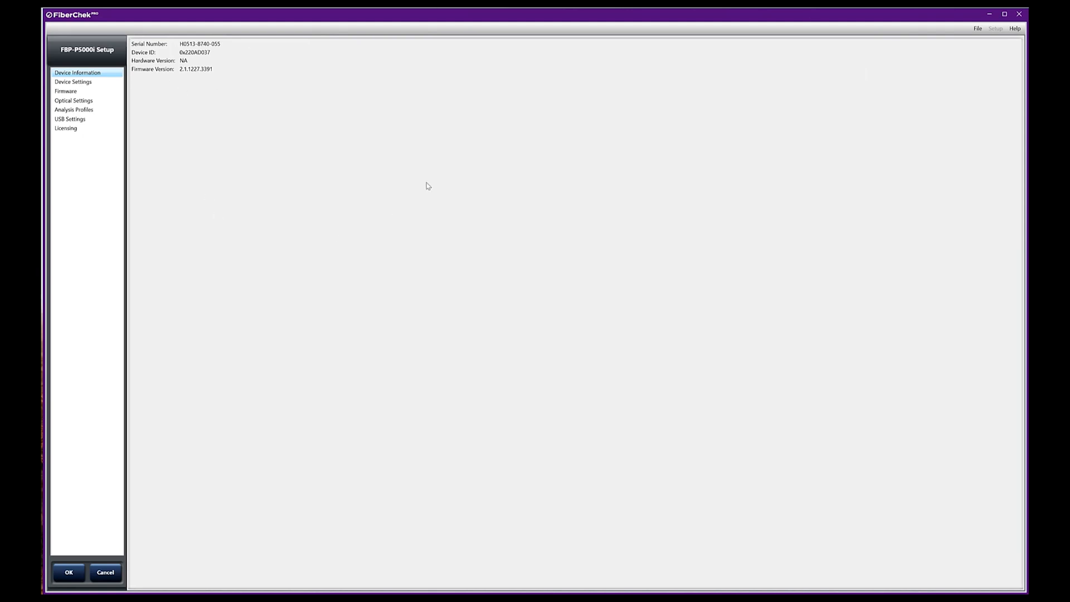
{"action": "mouse_move", "coordinate": [218, 189]}
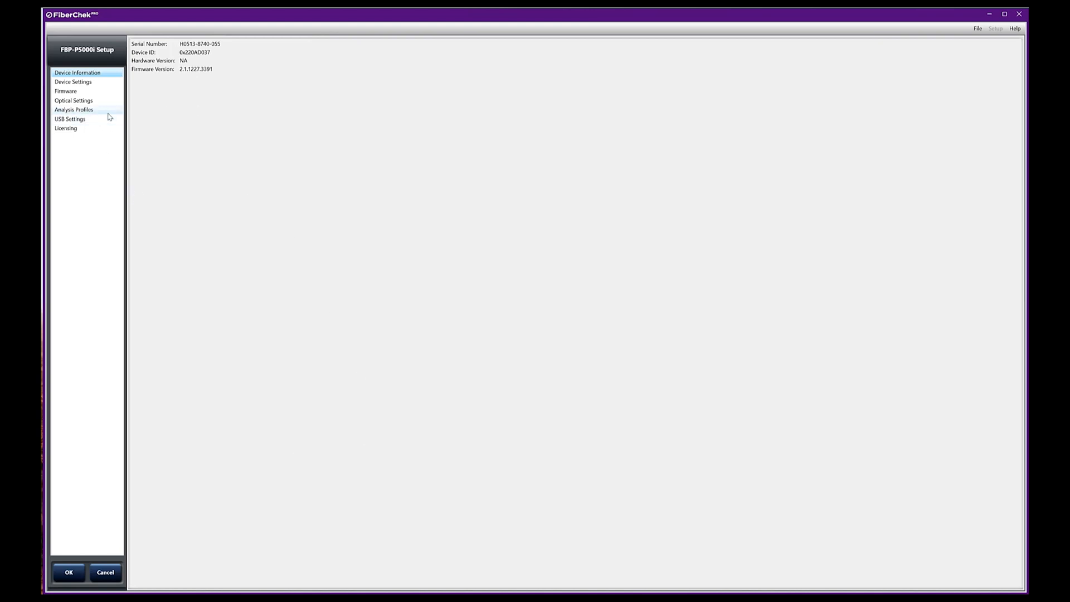
{"action": "mouse_move", "coordinate": [405, 294]}
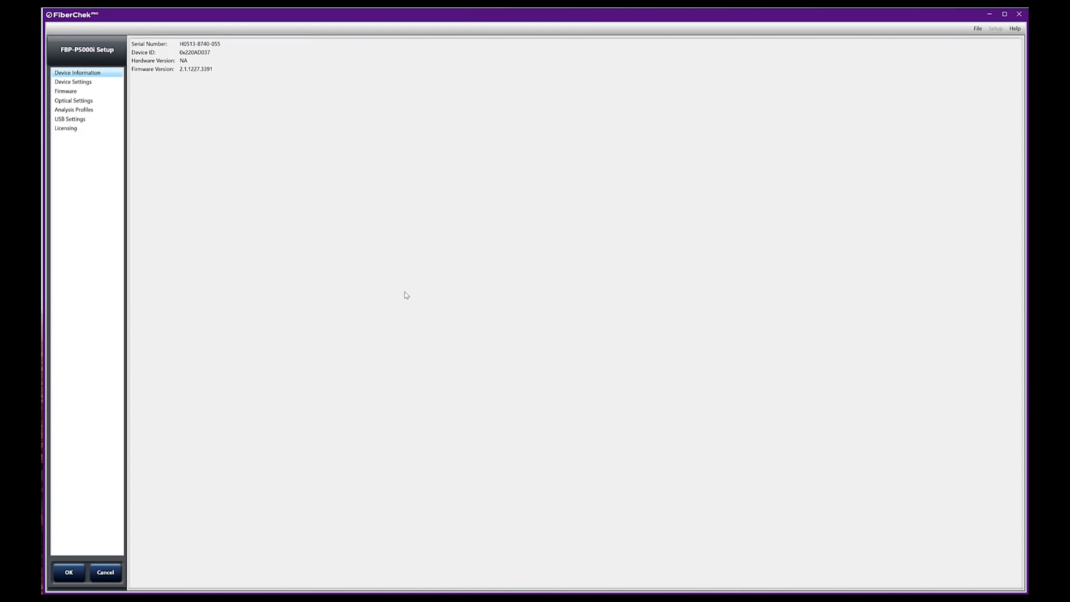
{"action": "mouse_move", "coordinate": [91, 379]}
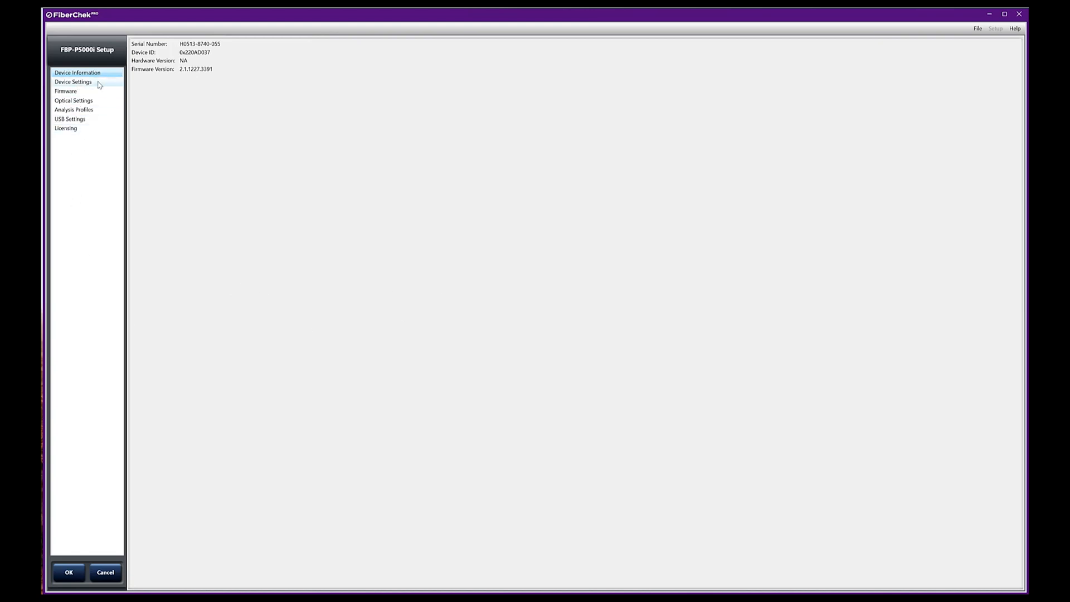
{"action": "mouse_move", "coordinate": [184, 145]}
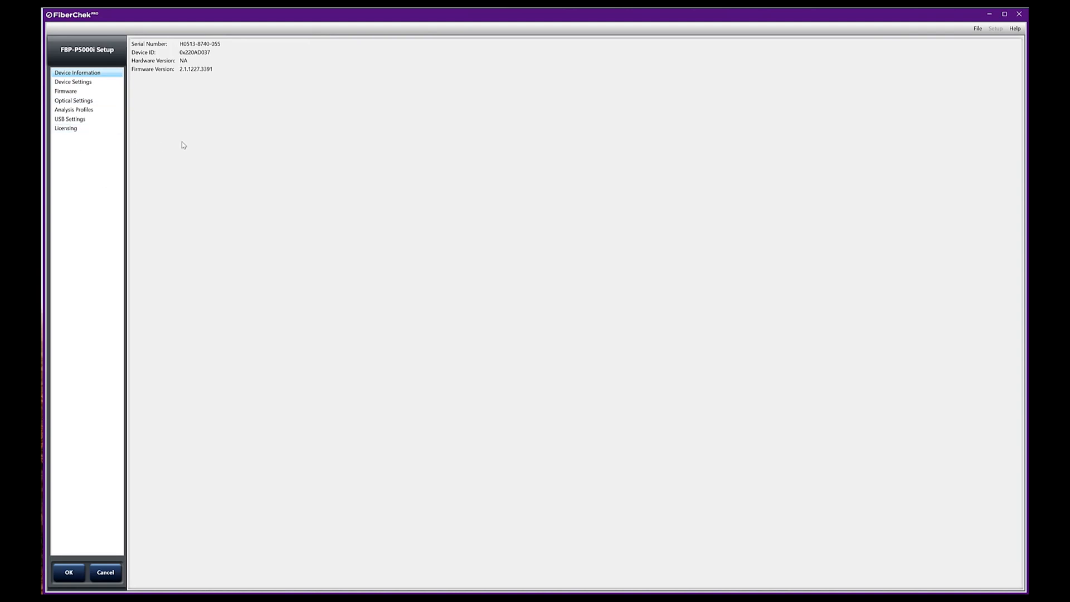
- Show the probe's Optical Settings page listing available and on-device tip profiles
{"action": "left_click", "coordinate": [74, 101]}
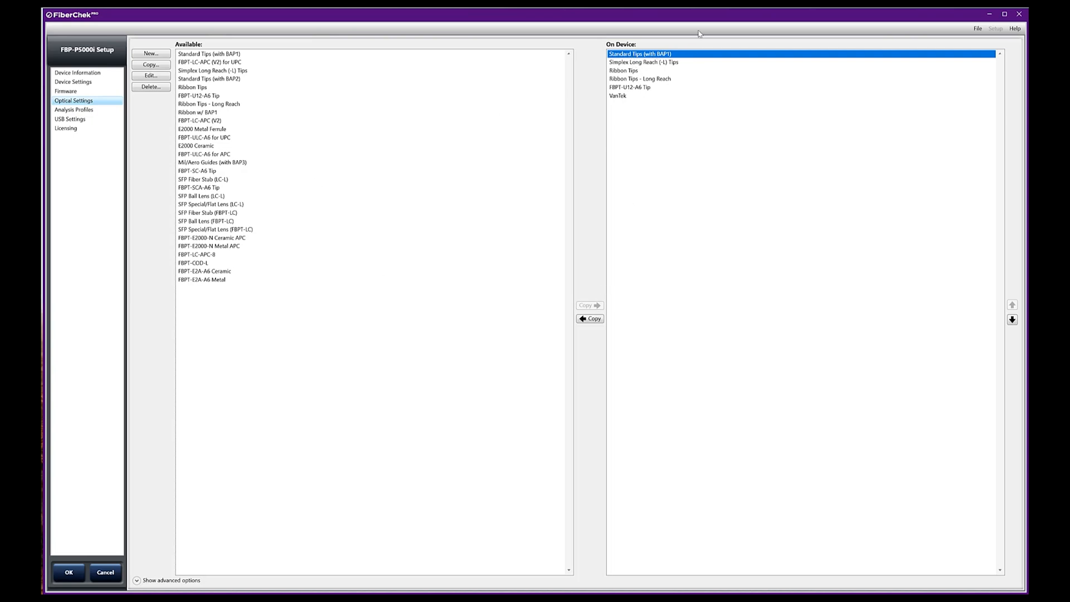
{"action": "mouse_move", "coordinate": [618, 58]}
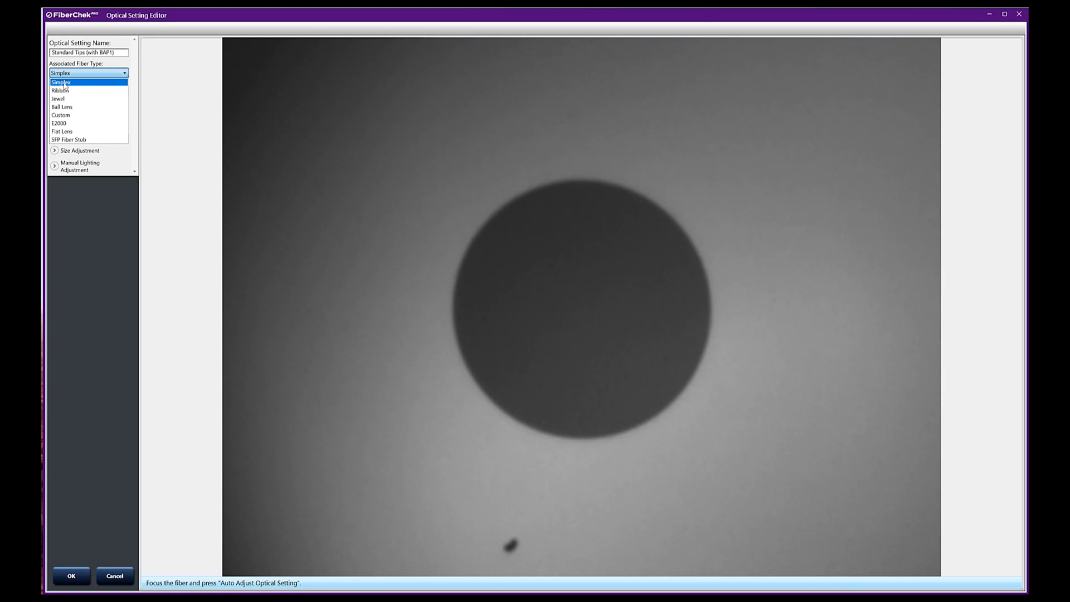
- Set Associated Fiber Type to Simplex and run Auto Adjust Optical Setting until lighting adjustment completes
{"action": "left_click", "coordinate": [61, 81]}
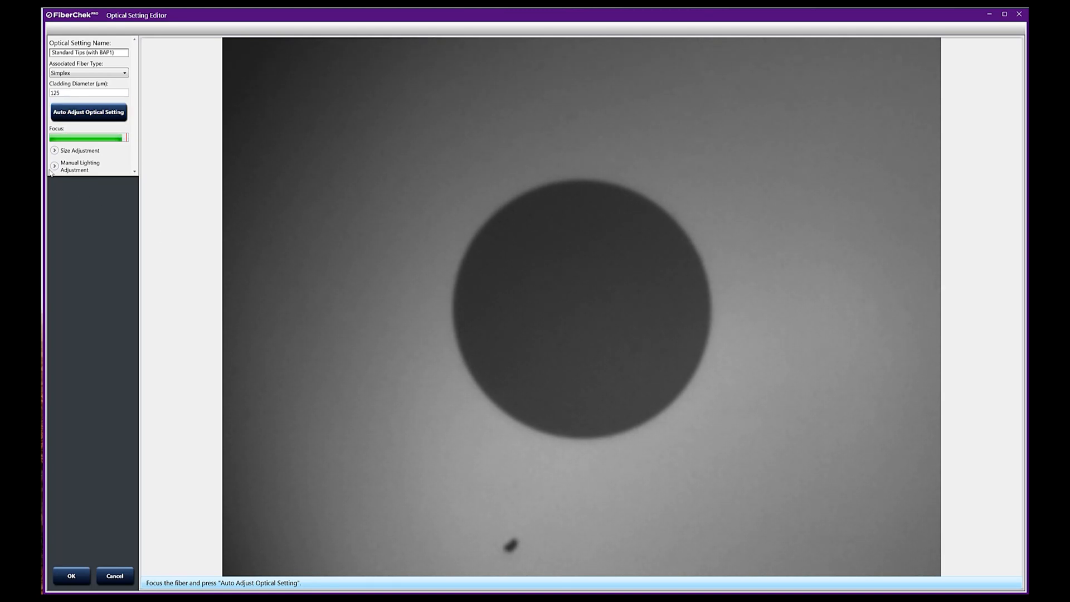
{"action": "left_click", "coordinate": [89, 112]}
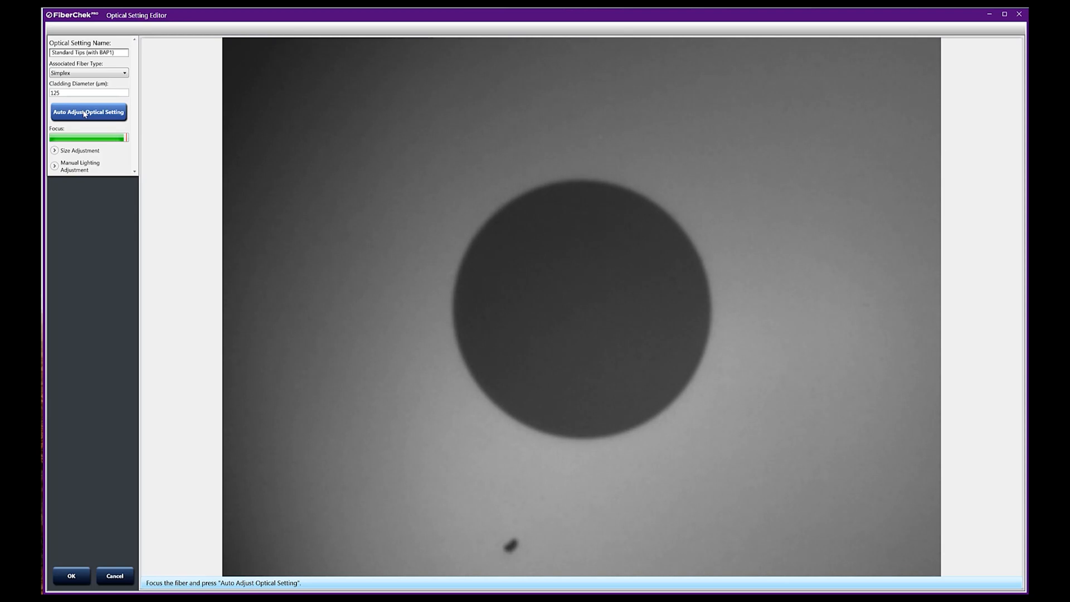
{"action": "left_click", "coordinate": [89, 111]}
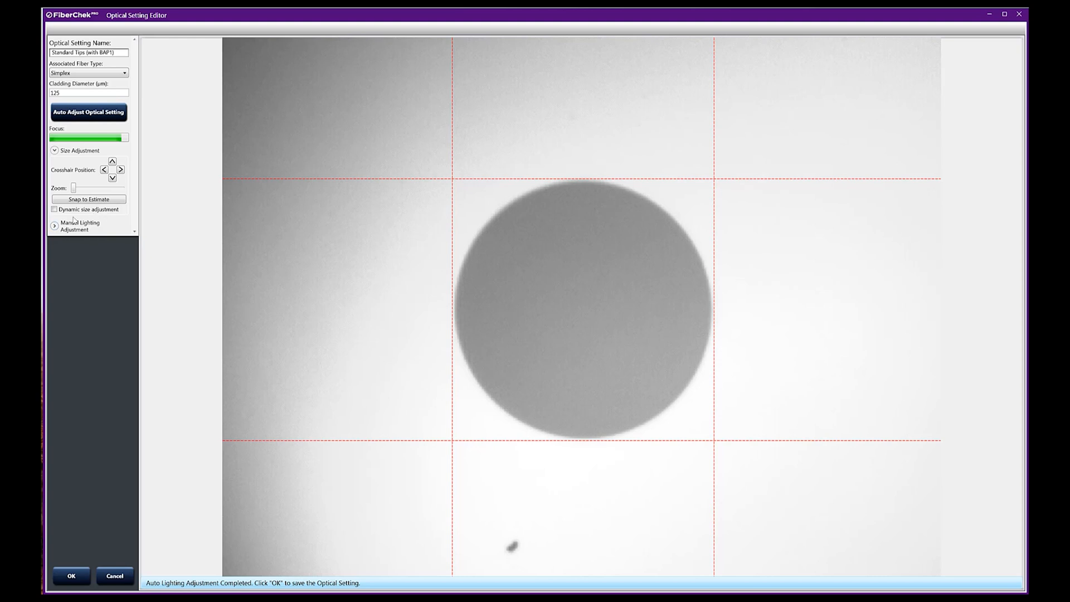
{"action": "mouse_move", "coordinate": [94, 345]}
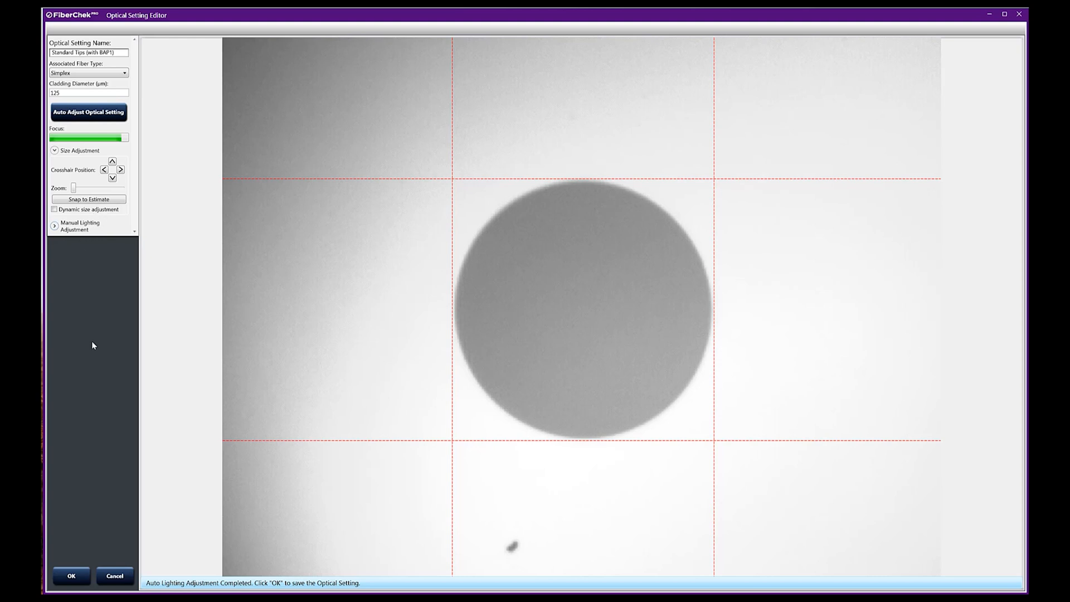
{"action": "mouse_move", "coordinate": [635, 366]}
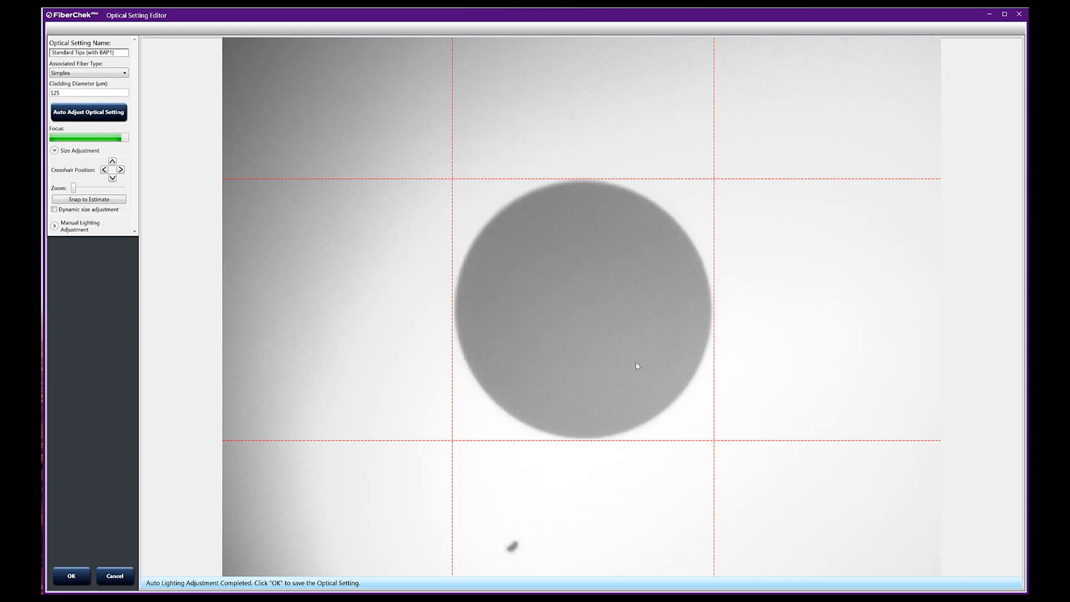
{"action": "mouse_move", "coordinate": [754, 254]}
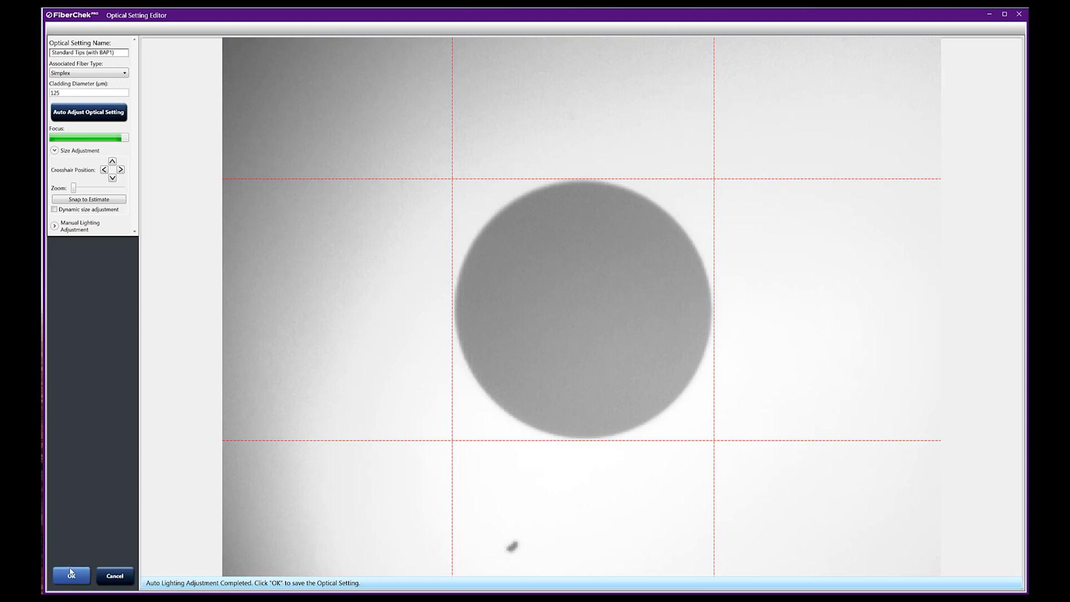
- Confirm the Optical Setting Editor and the FBP-P5000i Setup to save and return to live inspection
{"action": "left_click", "coordinate": [71, 575]}
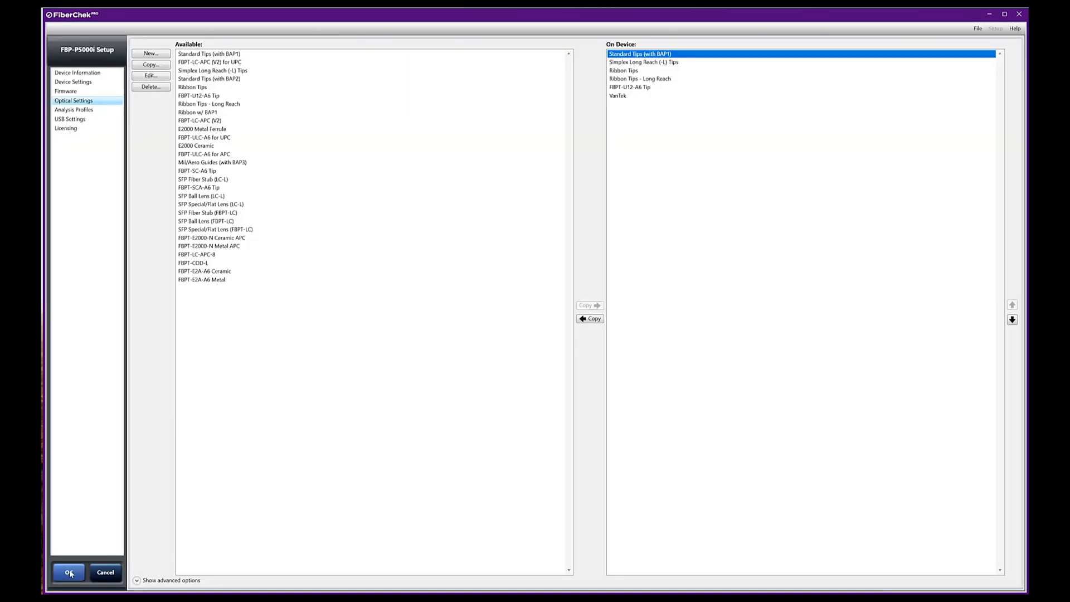
{"action": "mouse_move", "coordinate": [256, 393]}
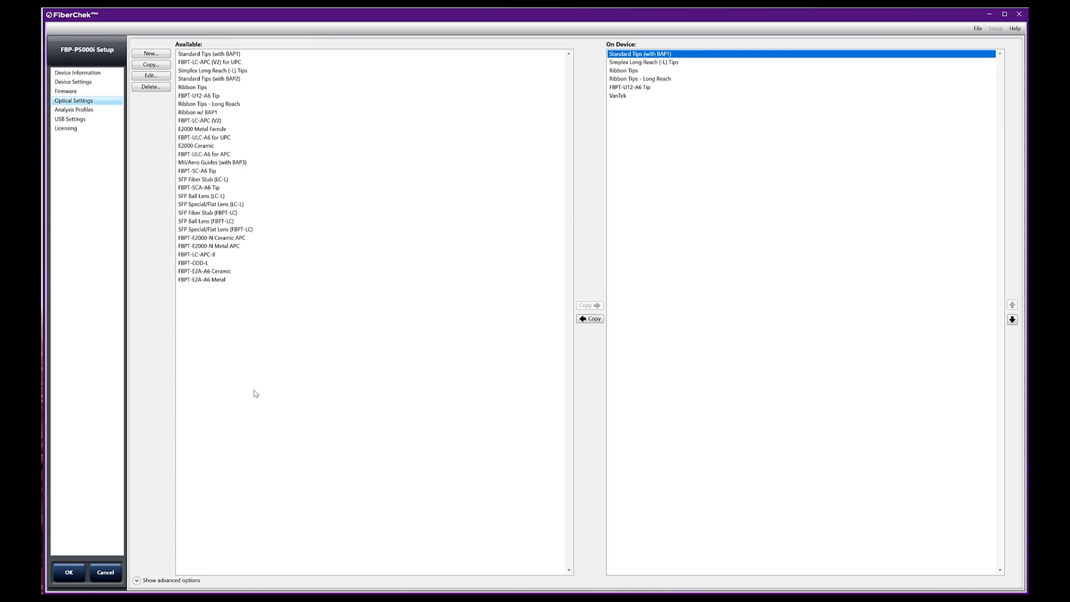
{"action": "left_click", "coordinate": [68, 572]}
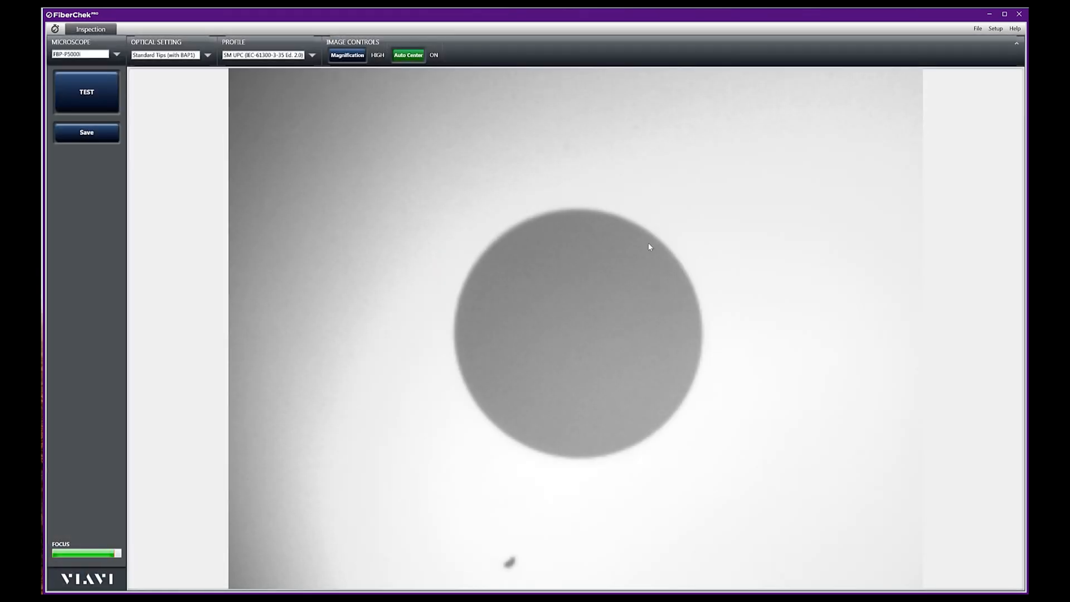